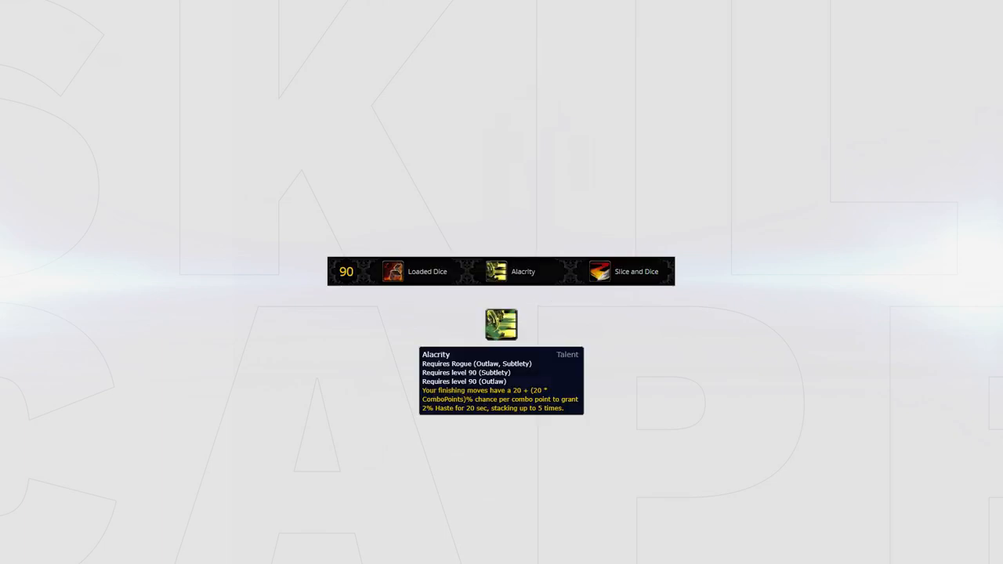
# - Mark Alacrity with a green check as the chosen level 90 rogue talent
pyautogui.click(501, 324)
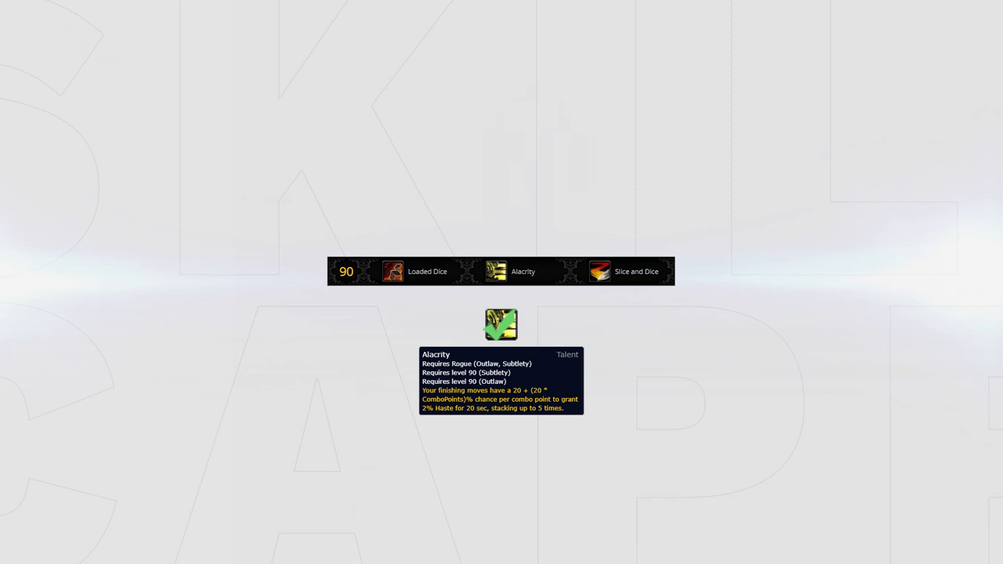